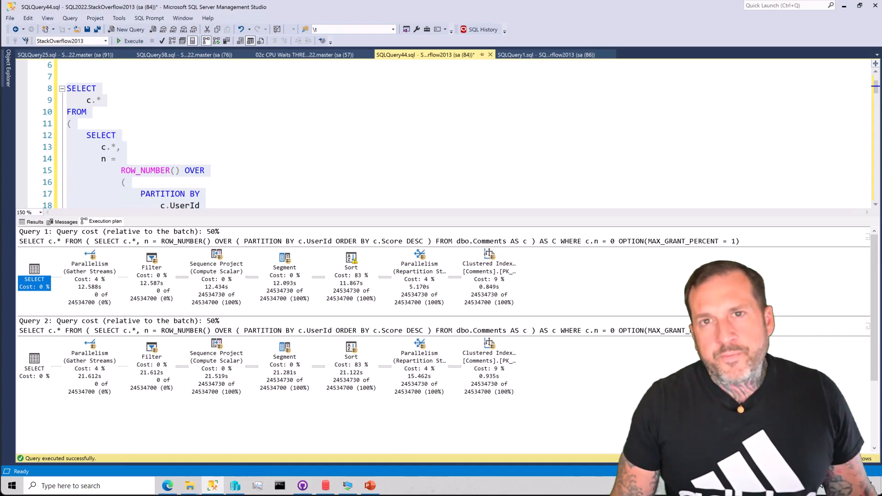
mouse_move(538, 106)
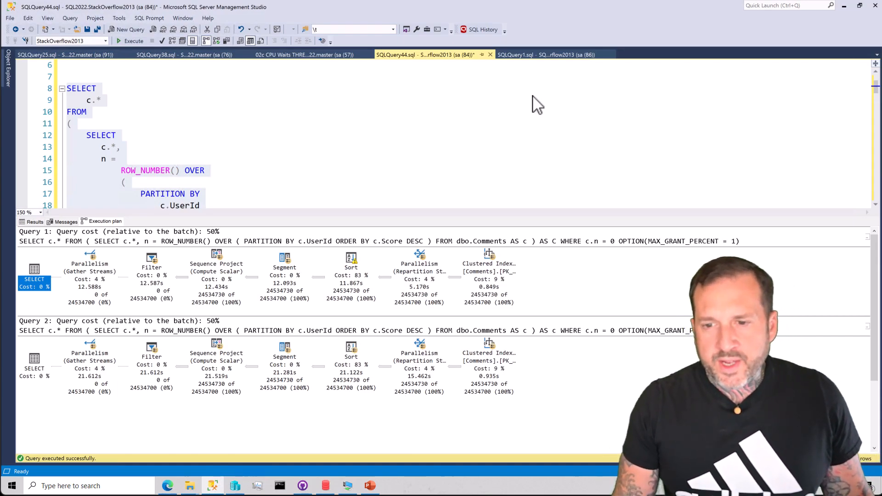
- Enlarge the Execution plan pane so both ROW_NUMBER query plans fill the window
left_click(543, 54)
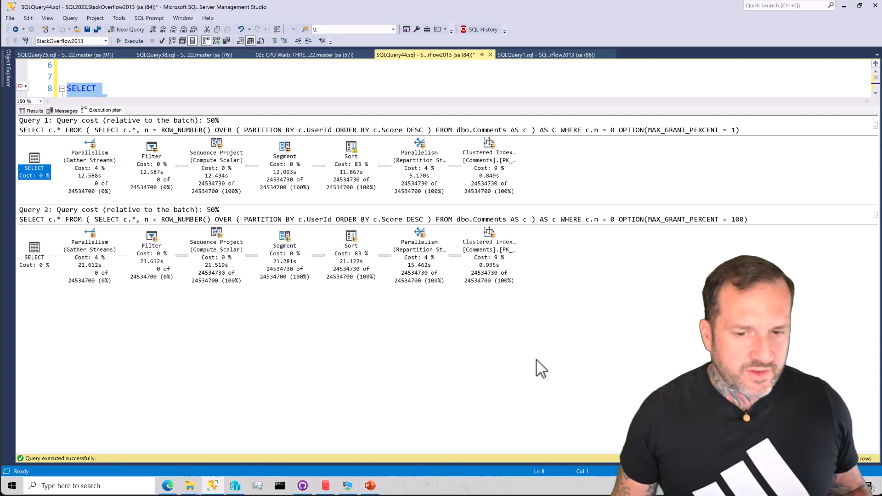
mouse_move(505, 329)
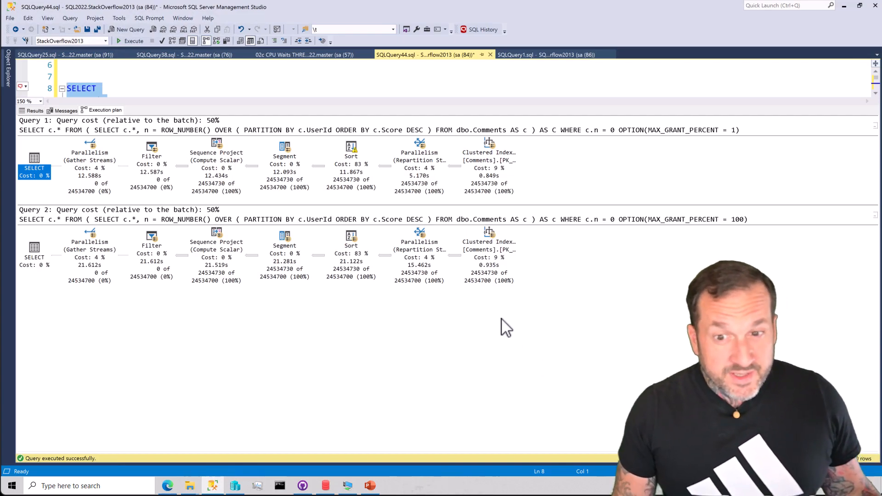
mouse_move(570, 372)
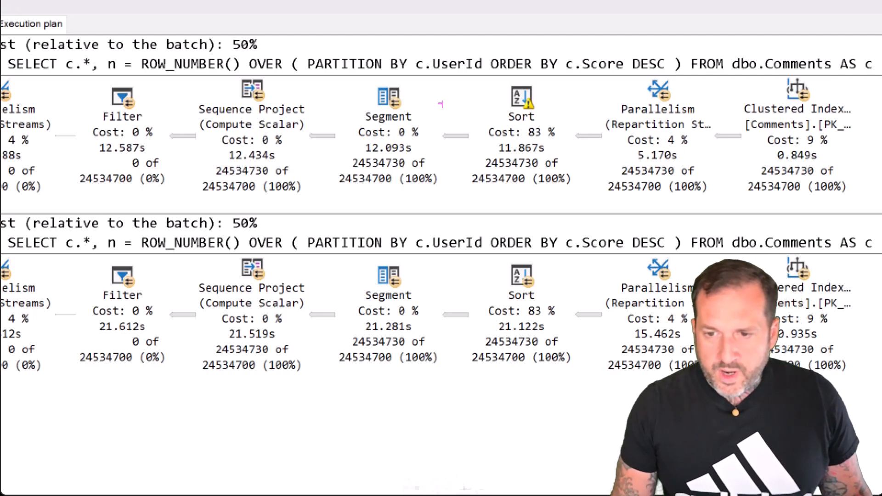
mouse_move(480, 122)
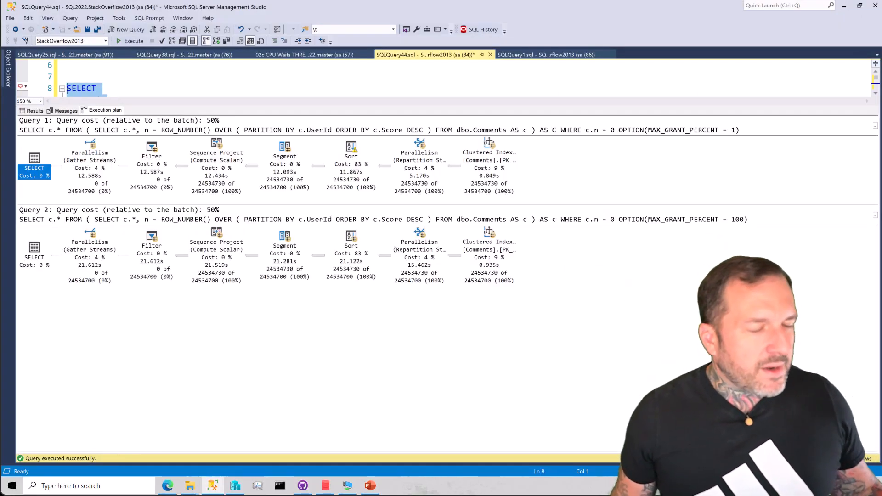
mouse_move(350, 235)
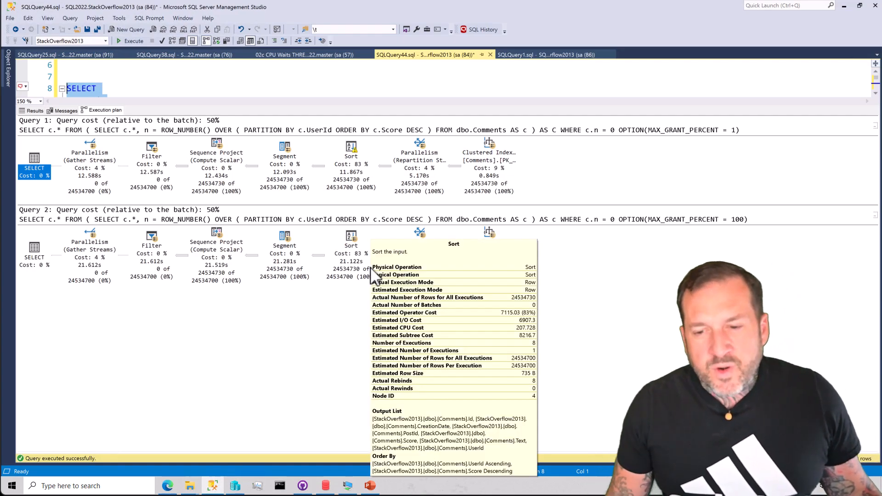
mouse_move(410, 368)
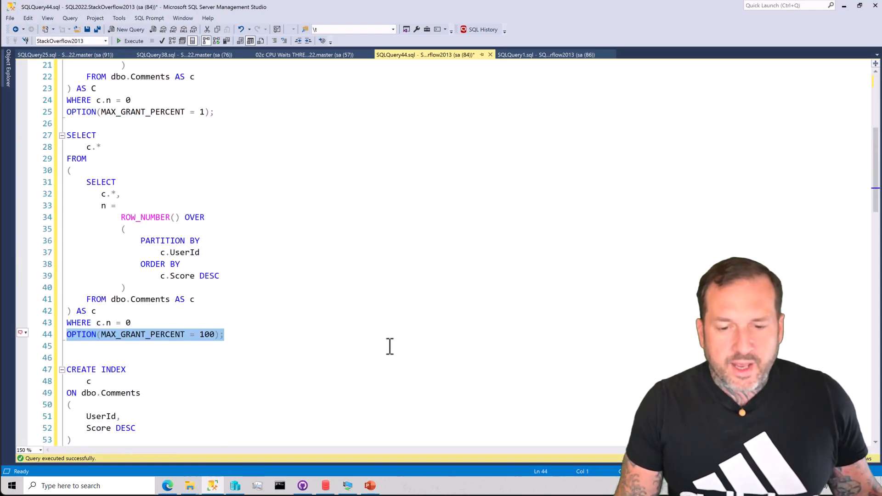
- Scroll to bring both MAX_GRANT_PERCENT 1 and 100 row mode plans back into view
scroll("down", 3)
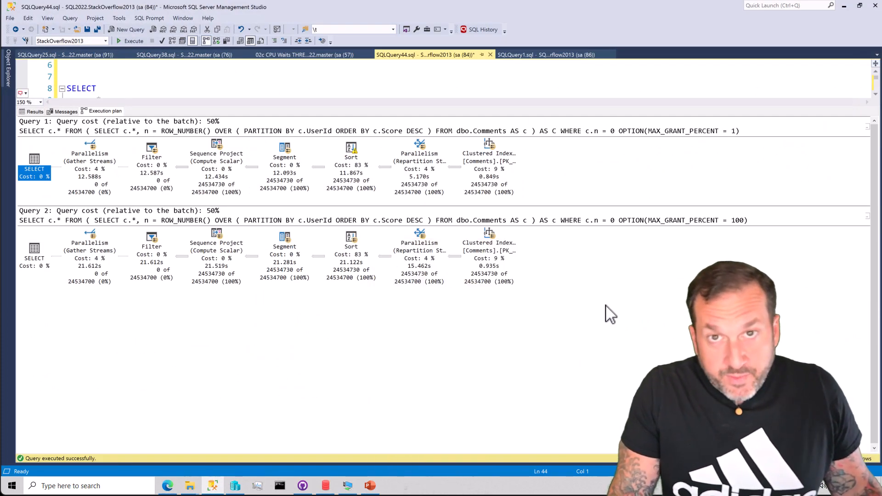
mouse_move(645, 267)
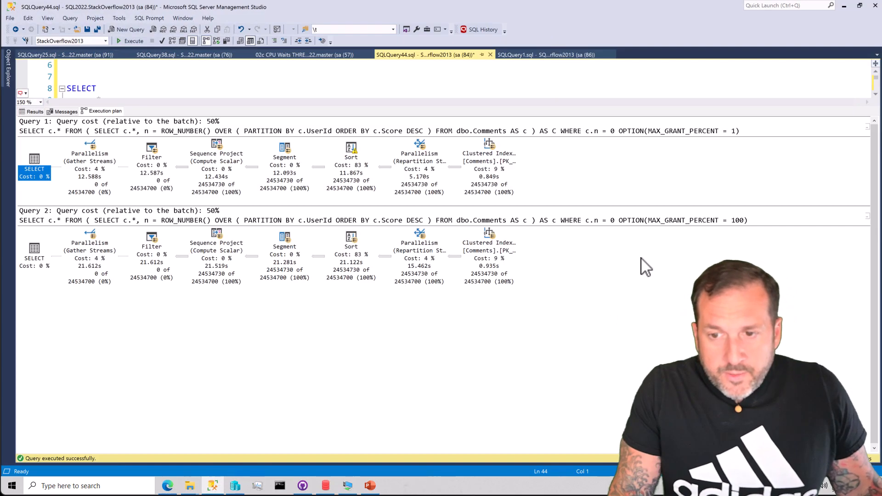
mouse_move(666, 342)
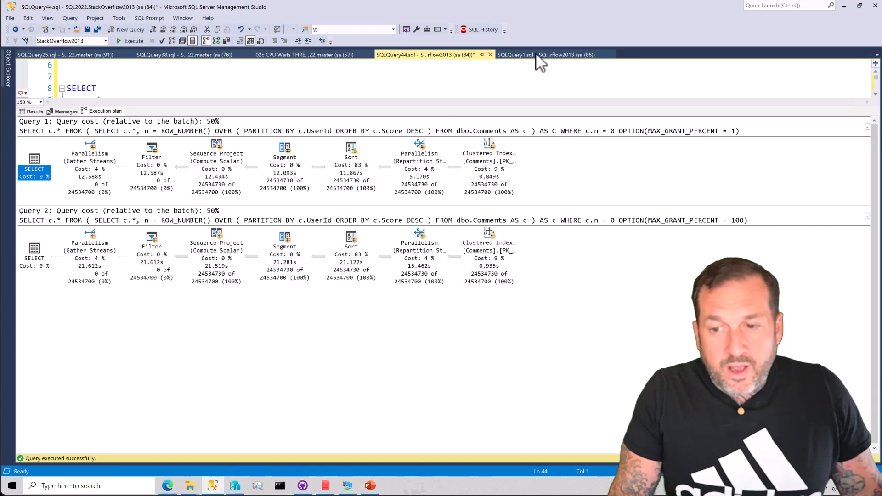
- Switch to the SQLQuery1.sql document showing the batch mode Window Aggregate plans
left_click(515, 54)
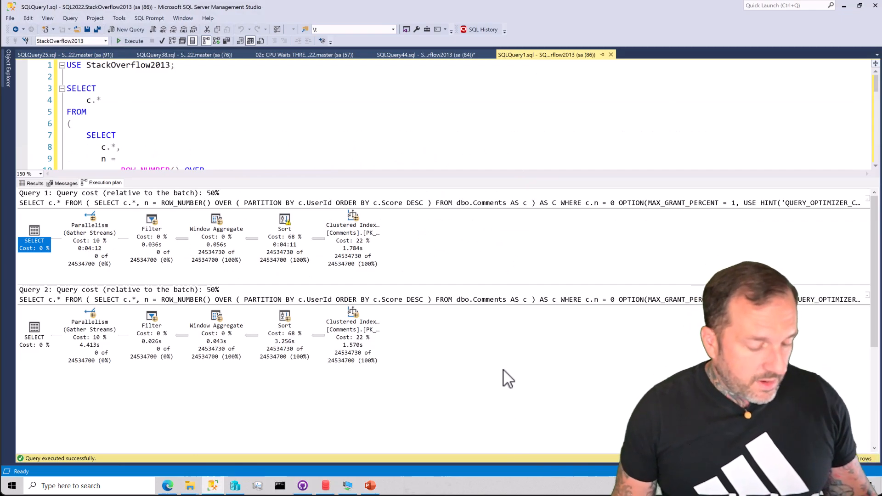
mouse_move(582, 377)
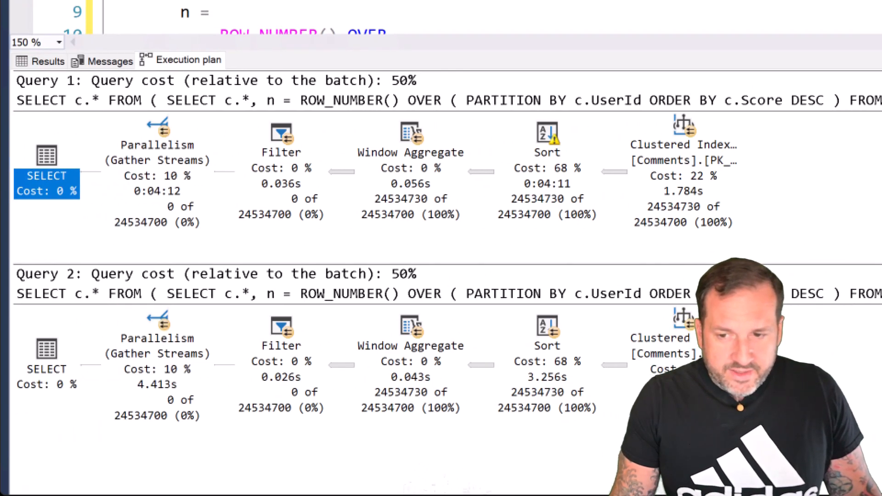
mouse_move(512, 172)
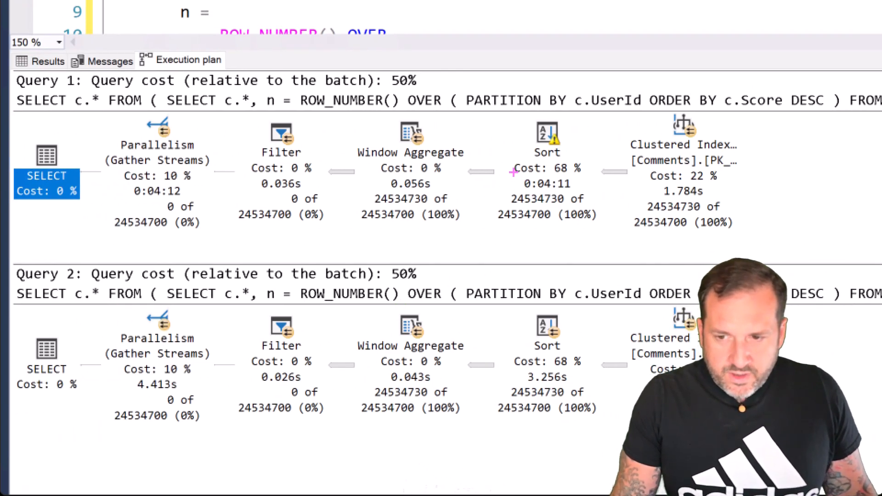